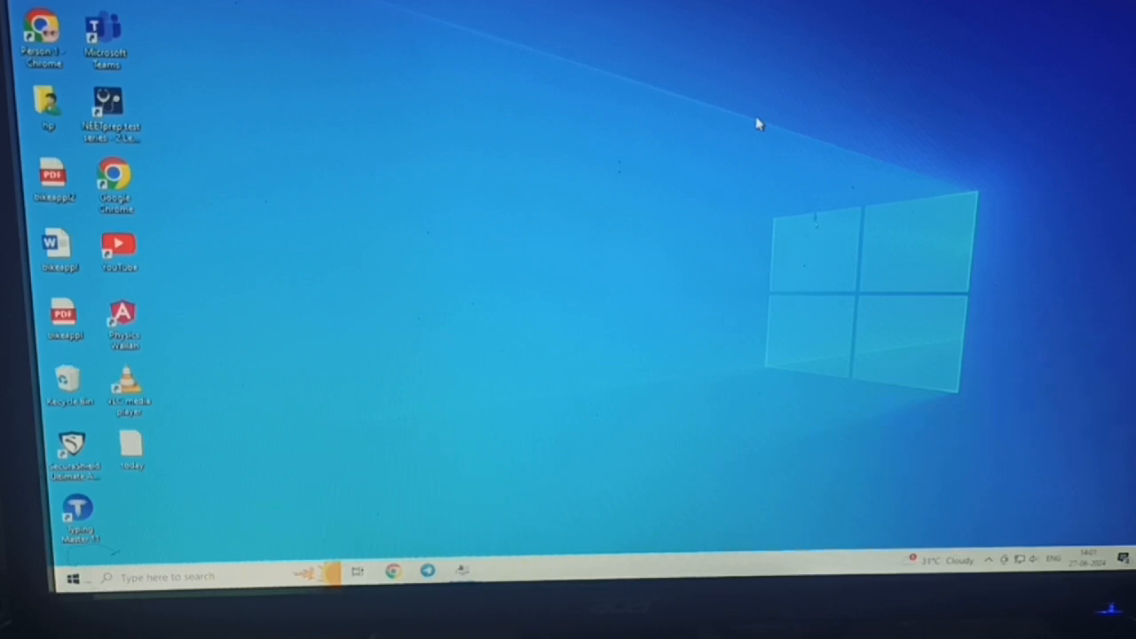
{"action": "mouse_move", "coordinate": [182, 142]}
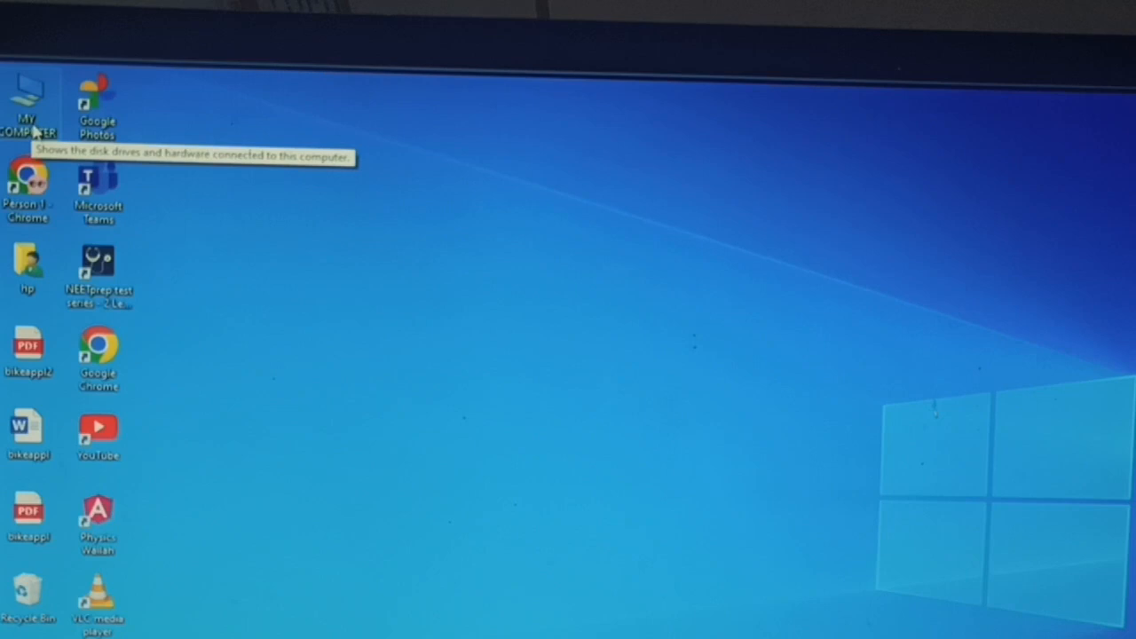
Step: Open My Computer's context menu to reach Manage and Device Manager
{"action": "right_click", "coordinate": [27, 97]}
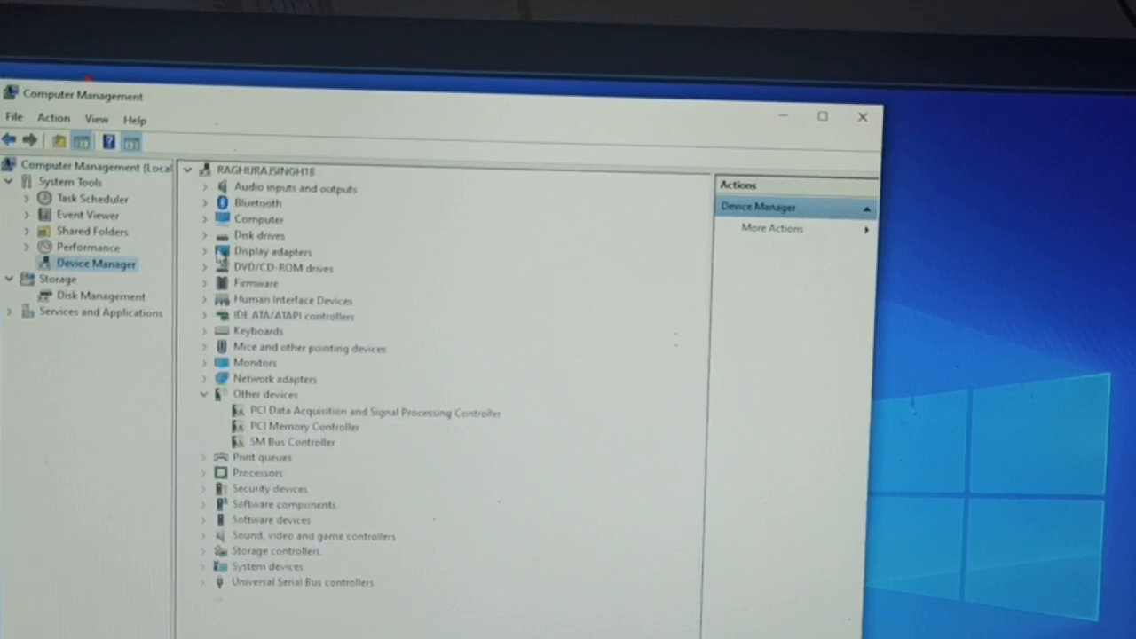
{"action": "mouse_move", "coordinate": [208, 323]}
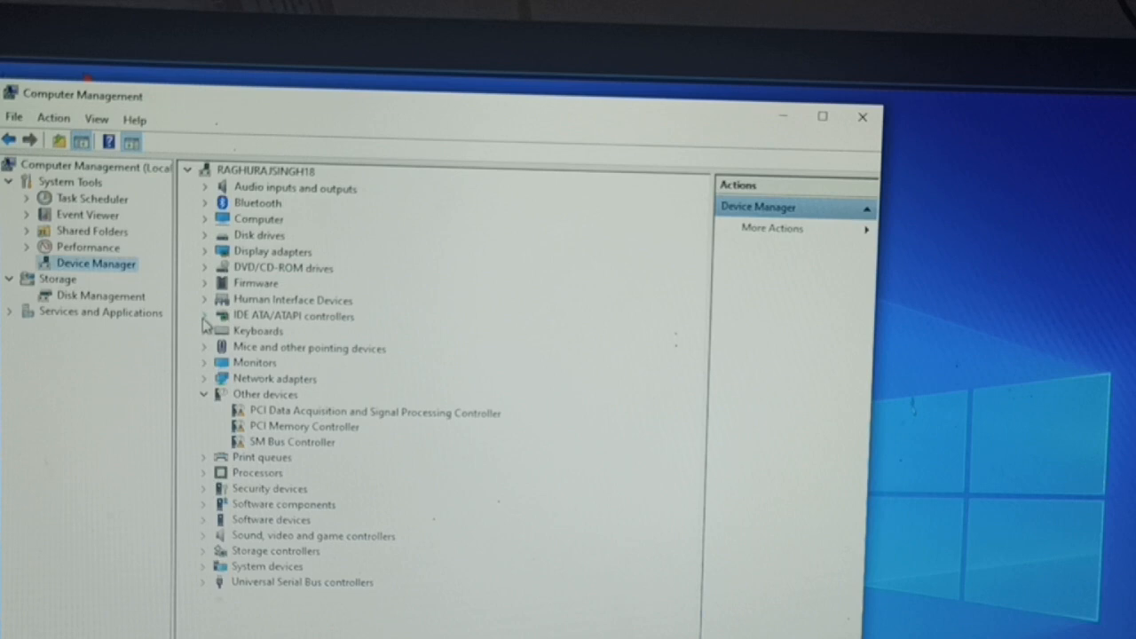
{"action": "mouse_move", "coordinate": [208, 257]}
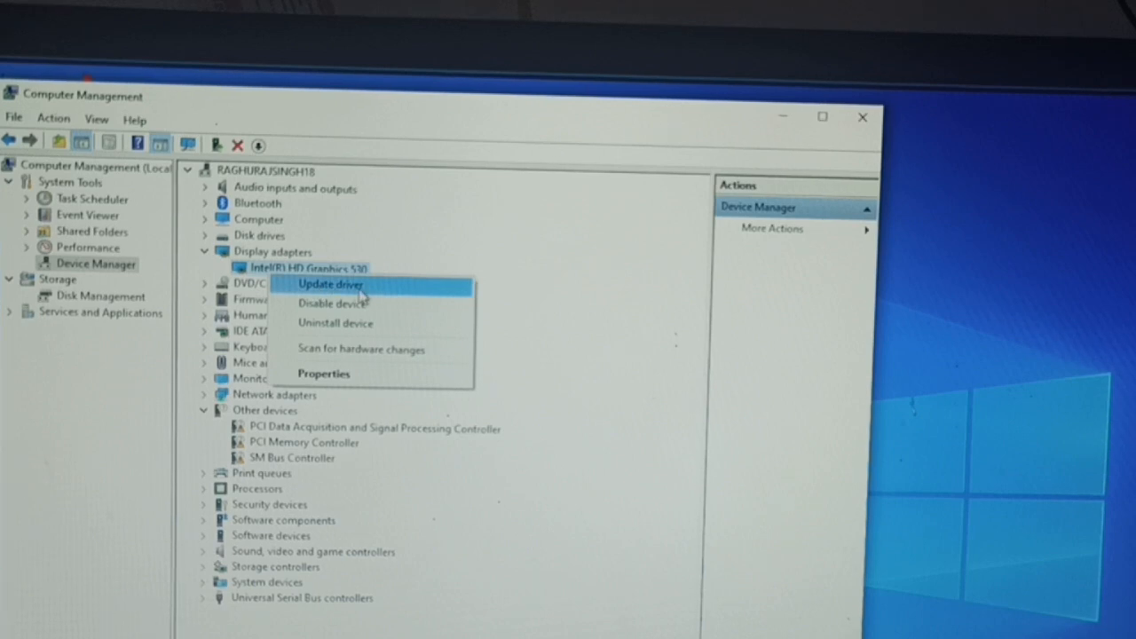
{"action": "mouse_move", "coordinate": [363, 294]}
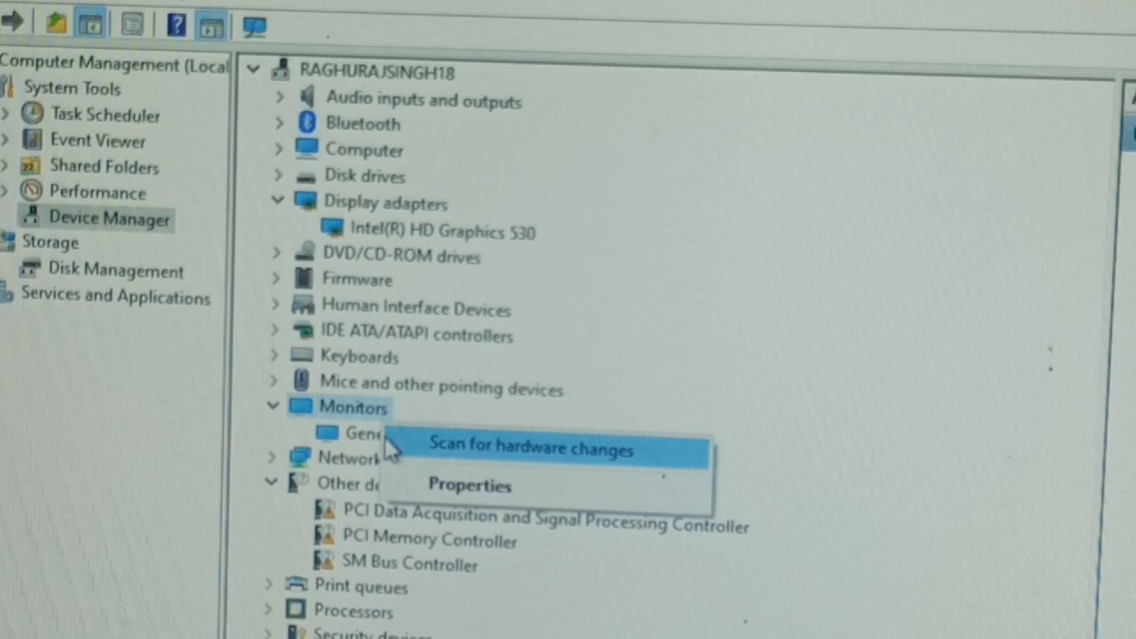
Step: Bring up the generic monitor's context menu to offer Update driver
{"action": "right_click", "coordinate": [364, 433]}
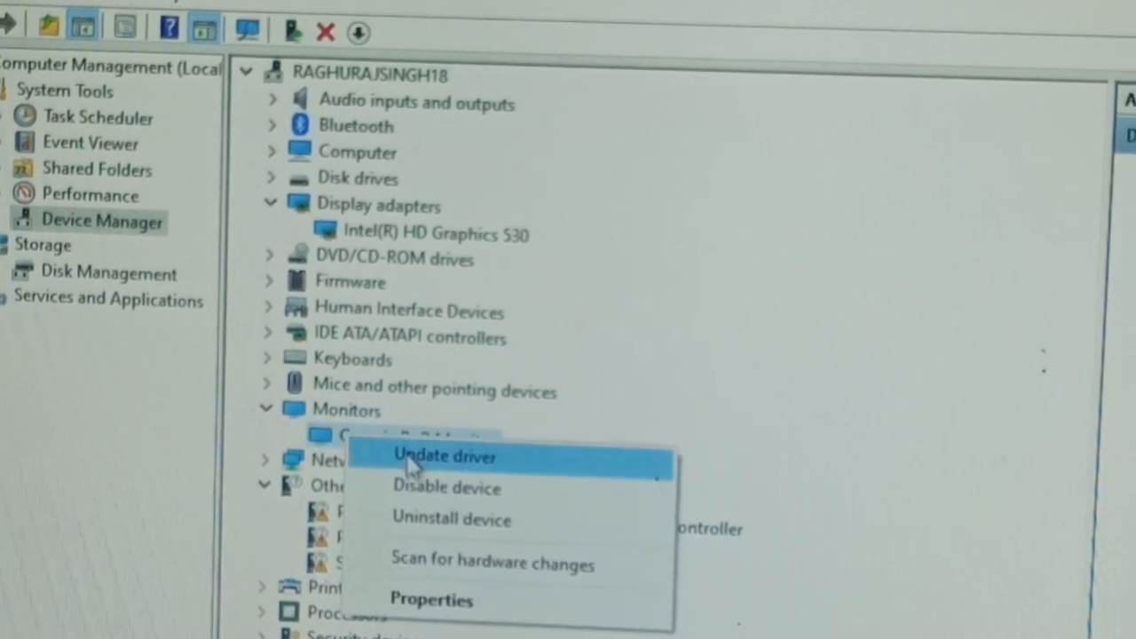
{"action": "mouse_move", "coordinate": [790, 435]}
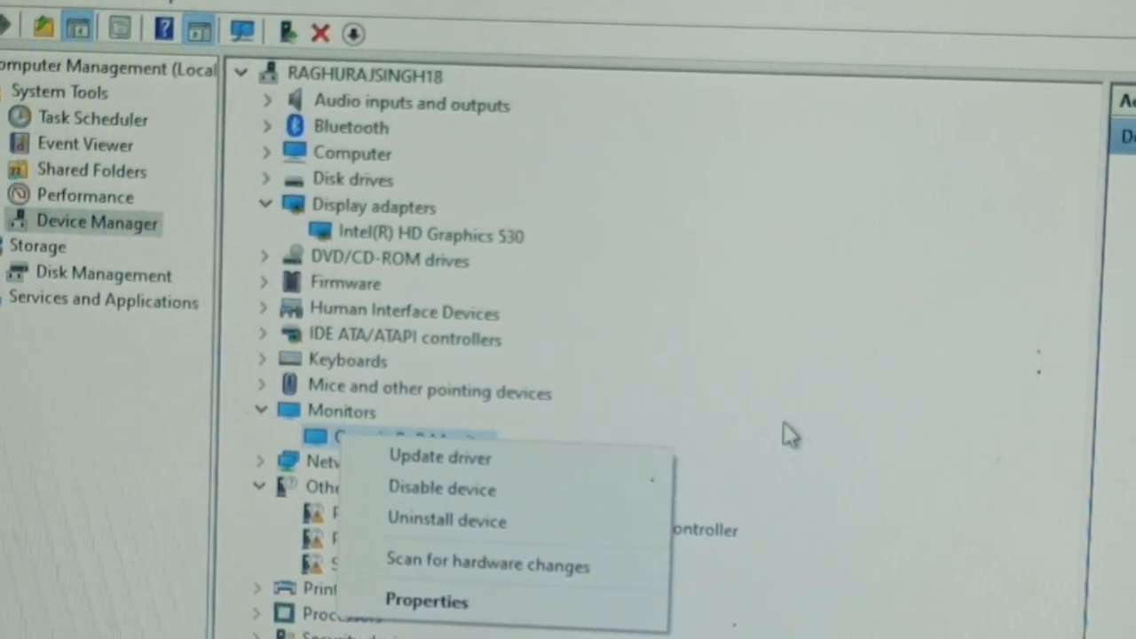